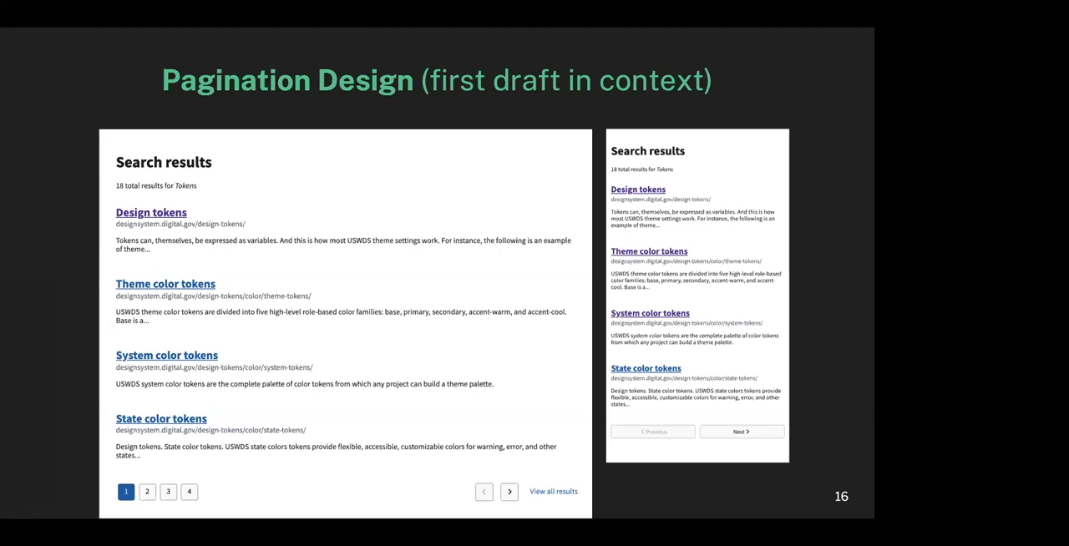
# Scroll to the bottom of the search results to show pagination pages 1–12 and Next
pyautogui.press('right')
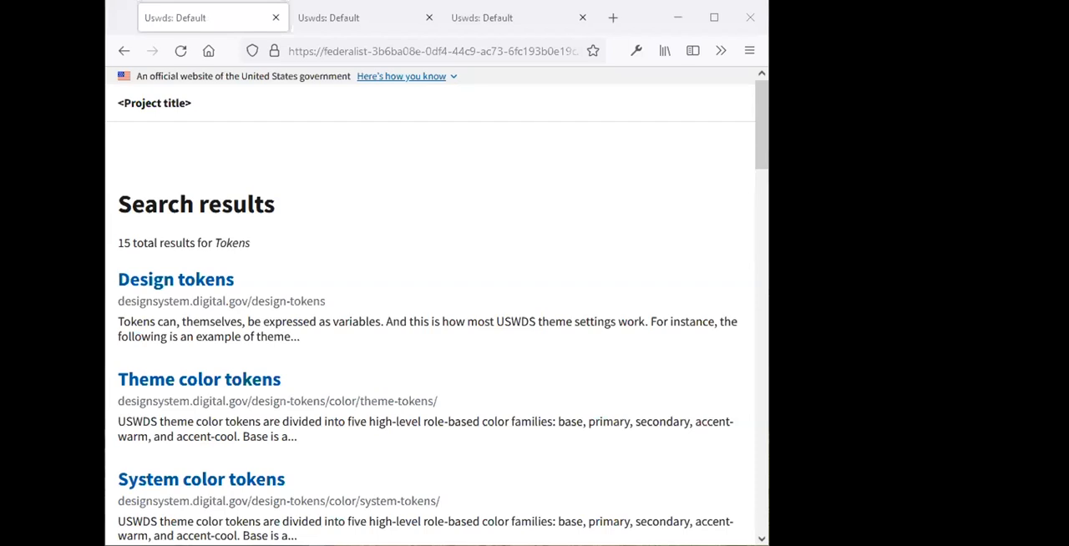
pyautogui.moveTo(680, 277)
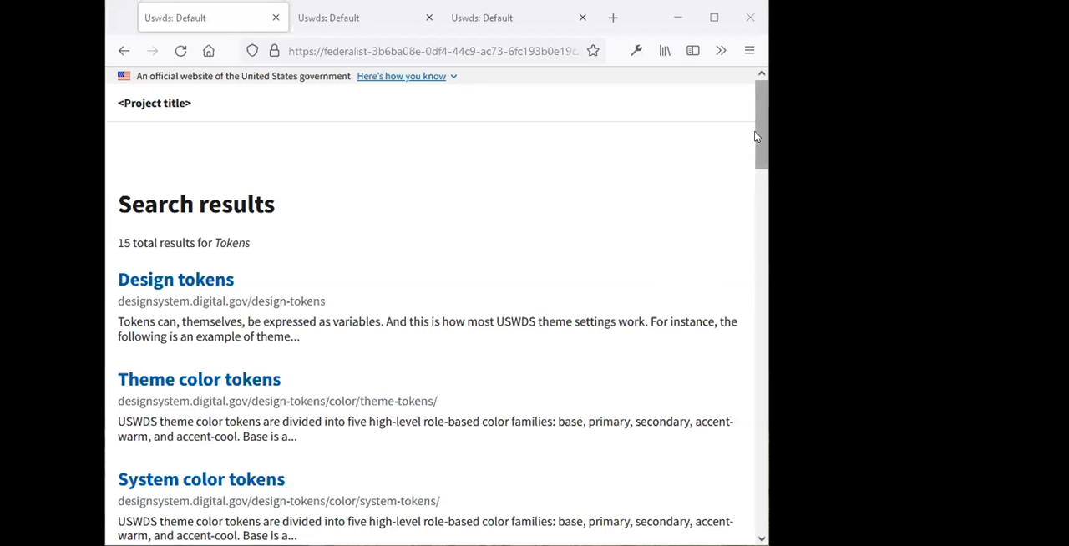
pyautogui.scroll(-3)
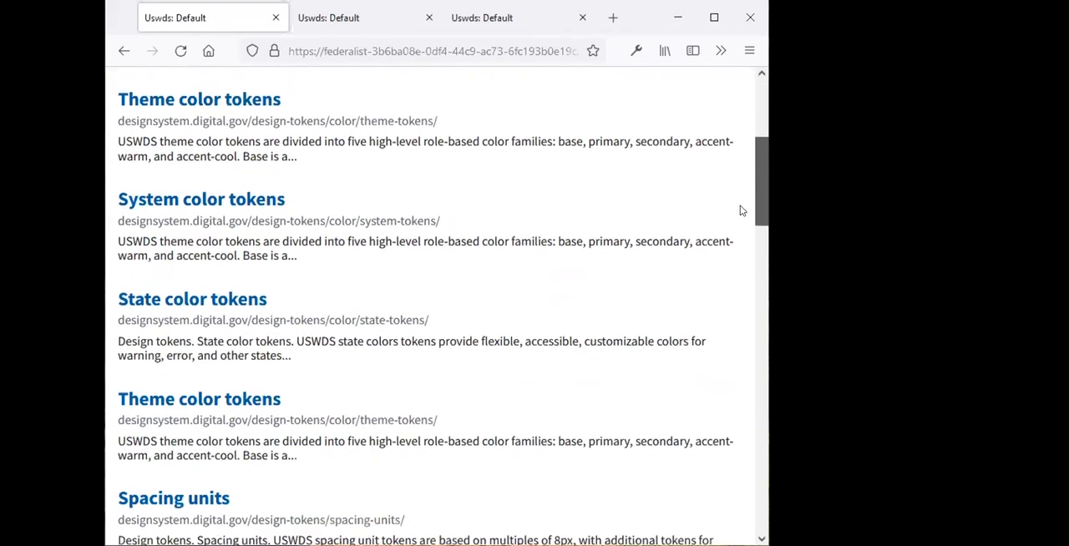
pyautogui.scroll(-3)
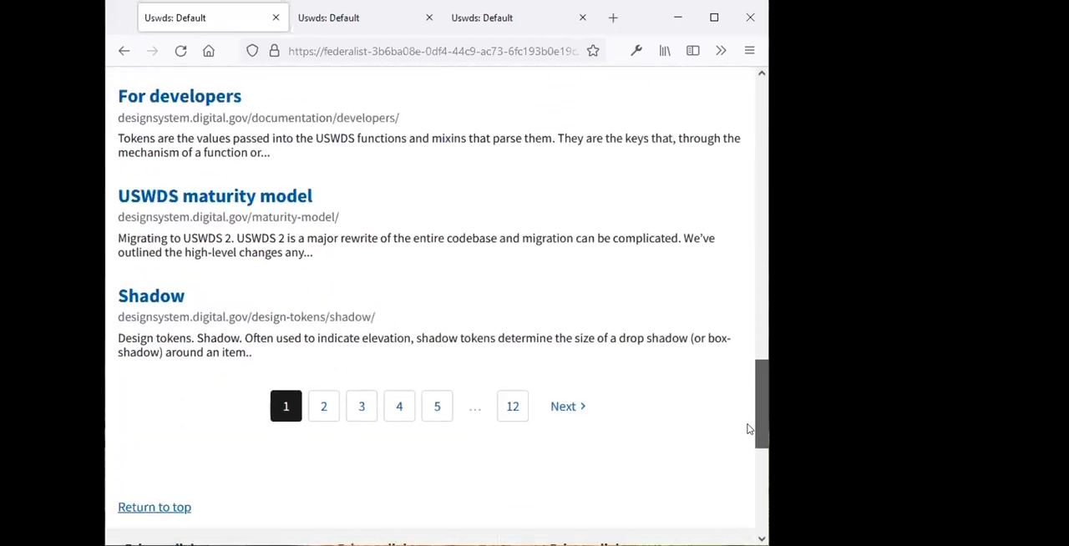
pyautogui.scroll(-3)
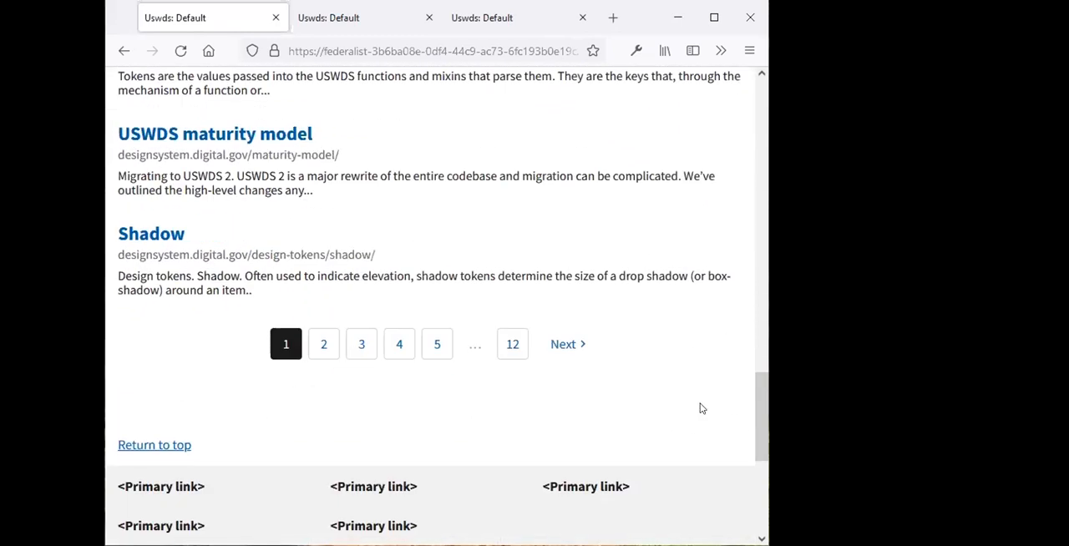
pyautogui.moveTo(667, 424)
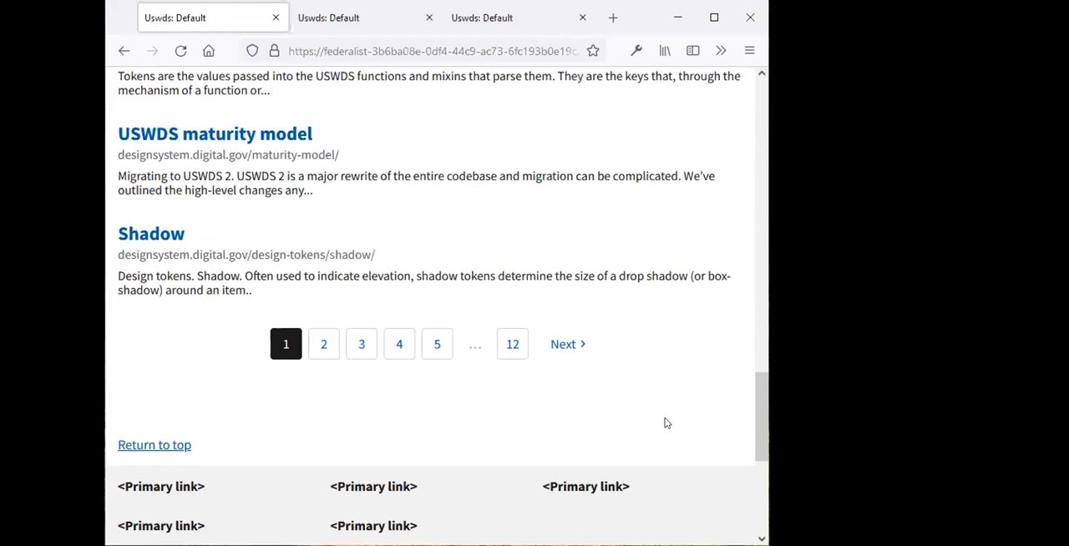
pyautogui.moveTo(615, 403)
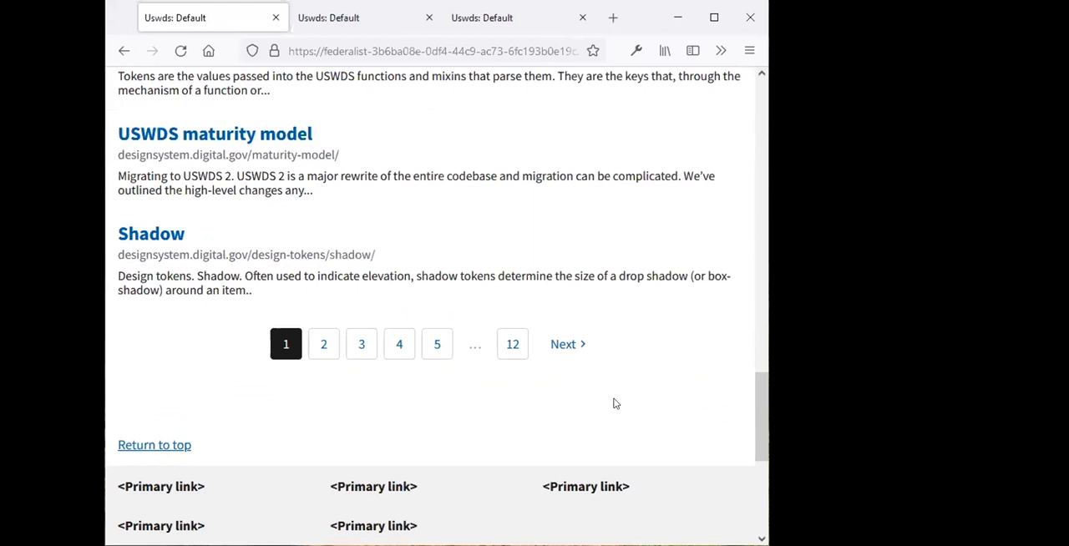
pyautogui.moveTo(603, 408)
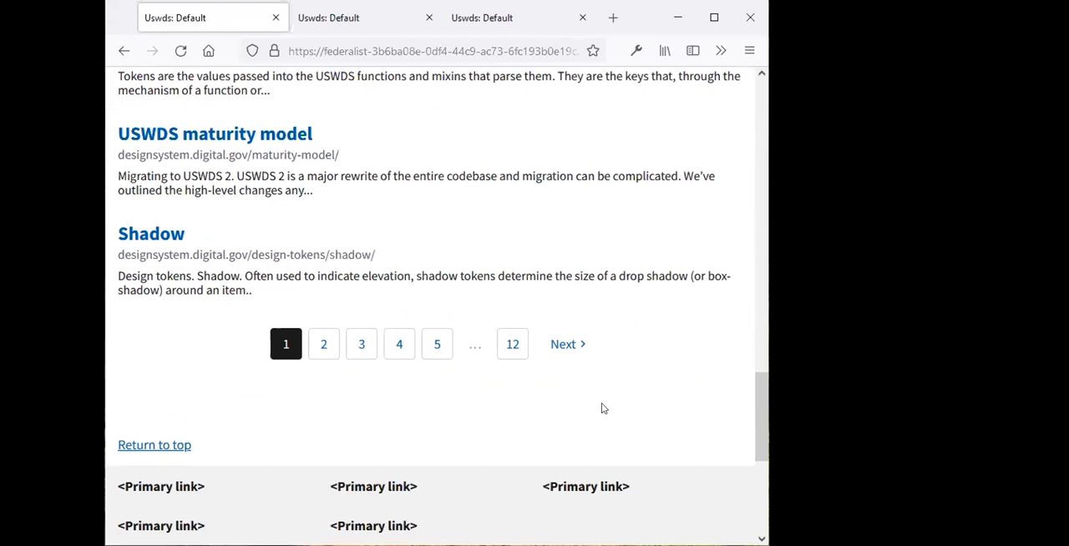
pyautogui.moveTo(635, 396)
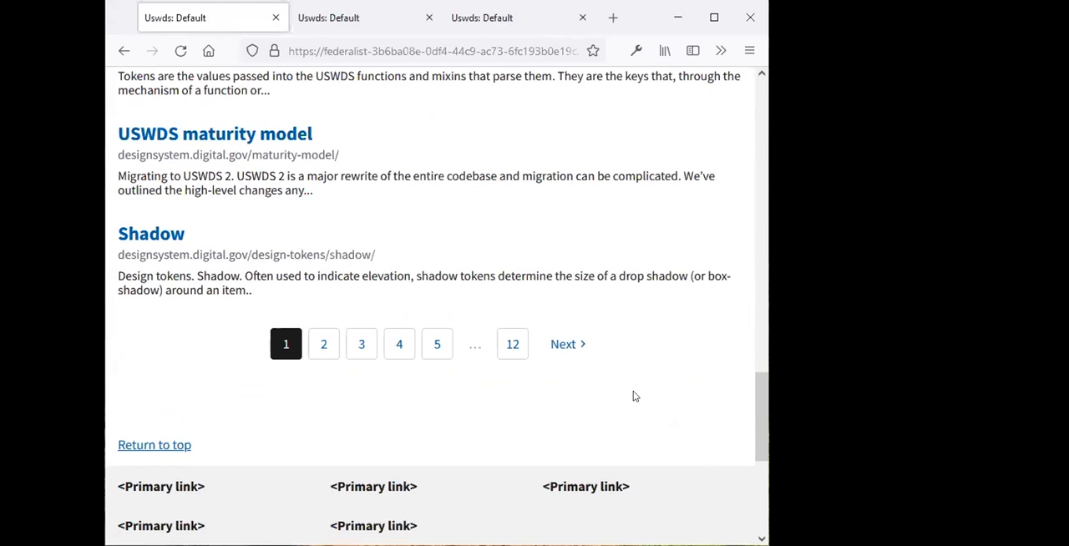
pyautogui.moveTo(716, 384)
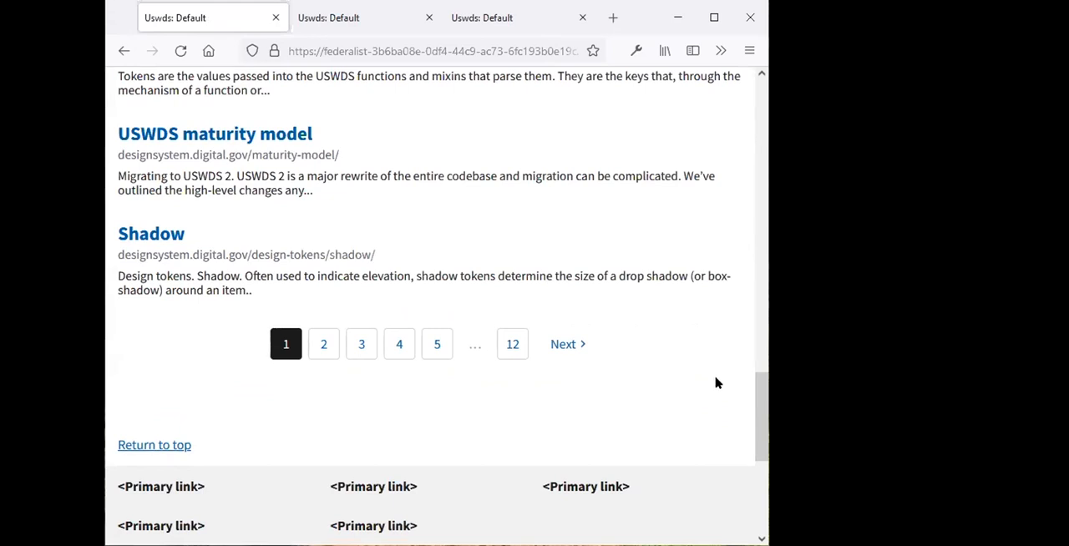
pyautogui.moveTo(689, 372)
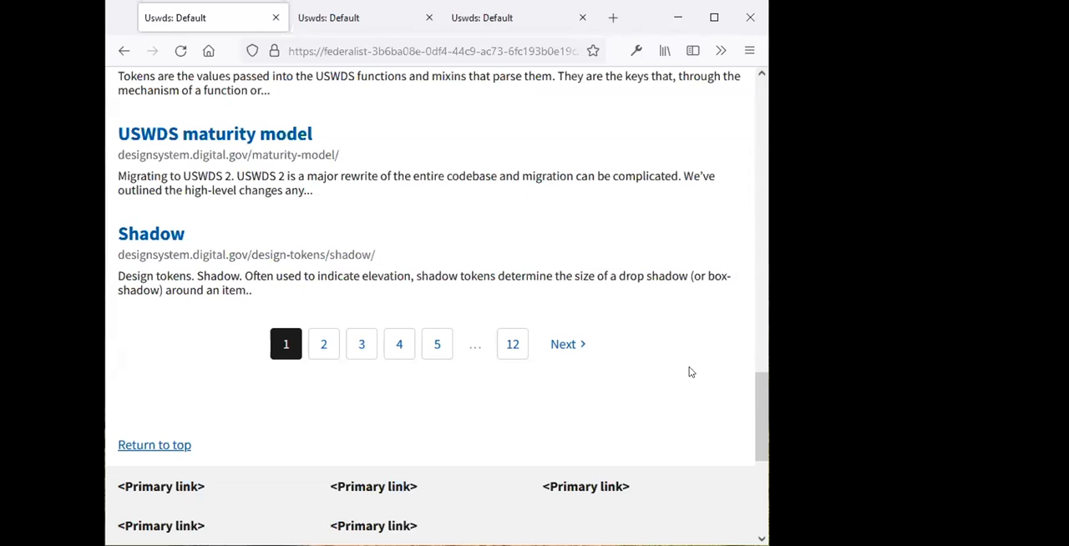
pyautogui.moveTo(659, 369)
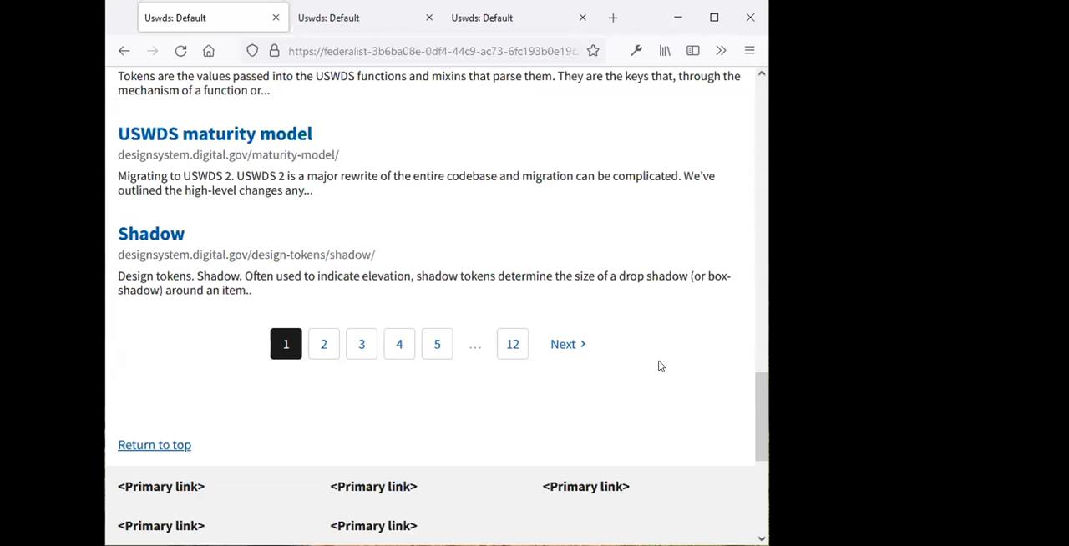
pyautogui.moveTo(513, 344)
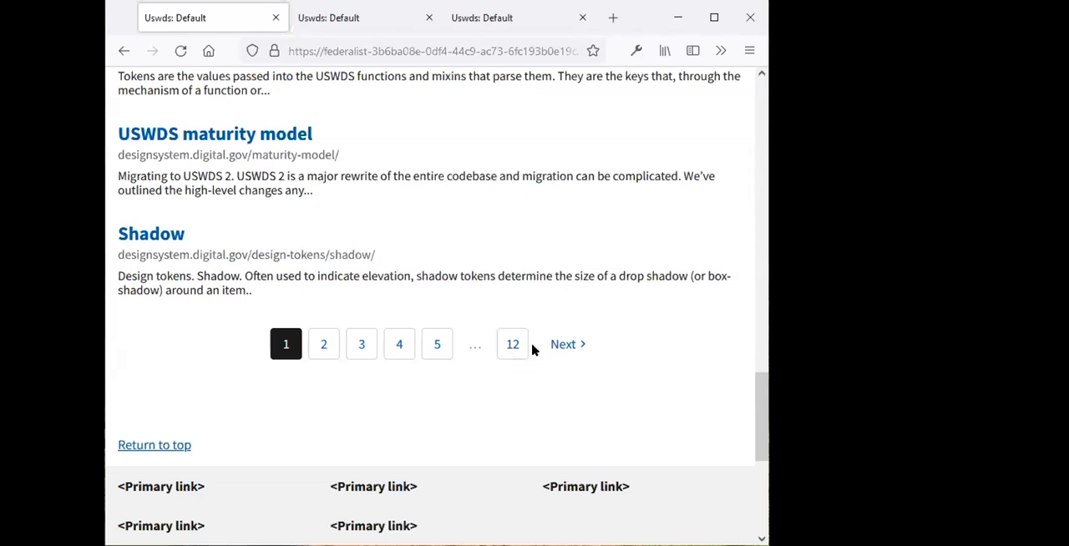
pyautogui.moveTo(510, 382)
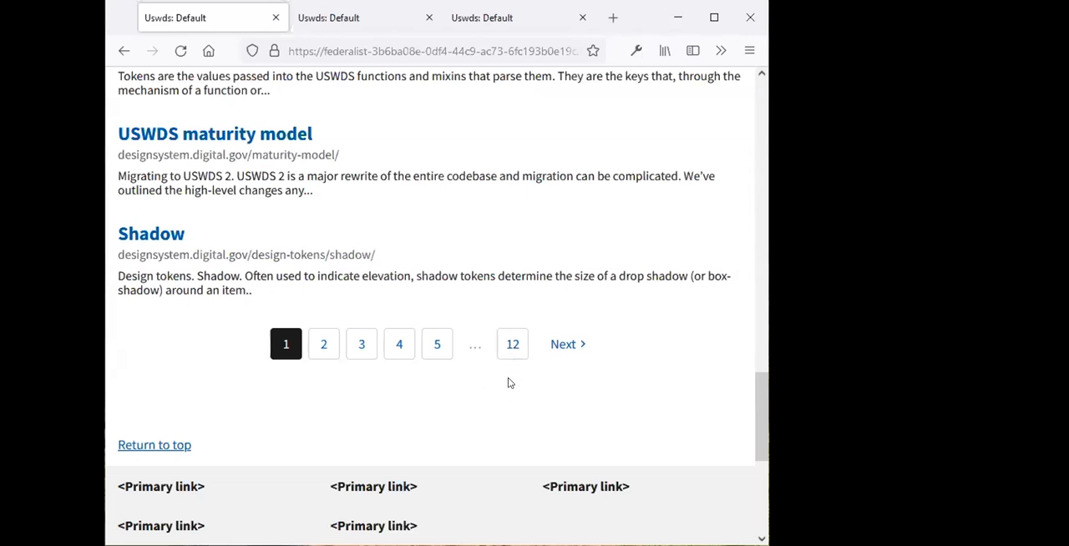
pyautogui.moveTo(537, 389)
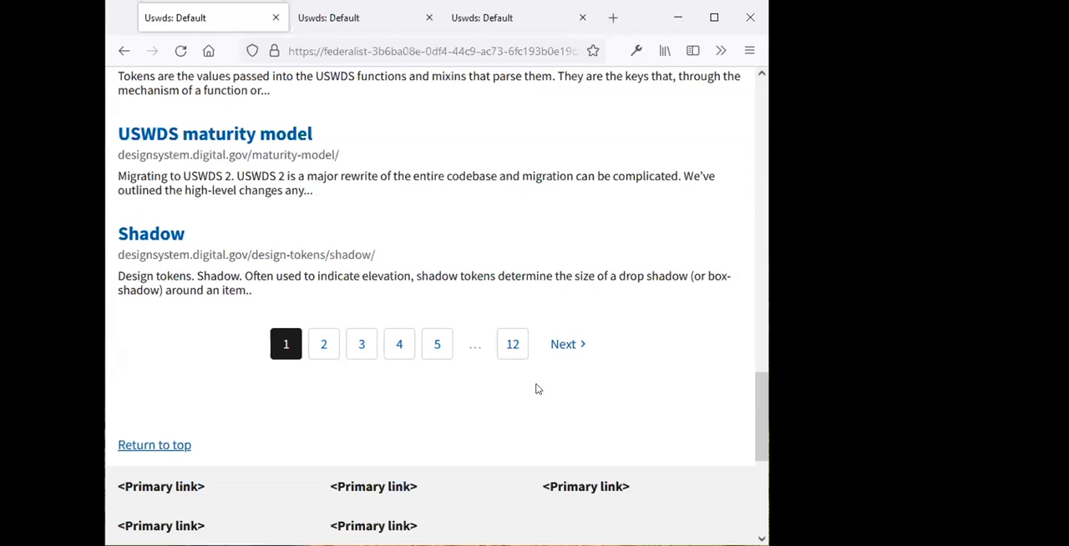
pyautogui.moveTo(574, 382)
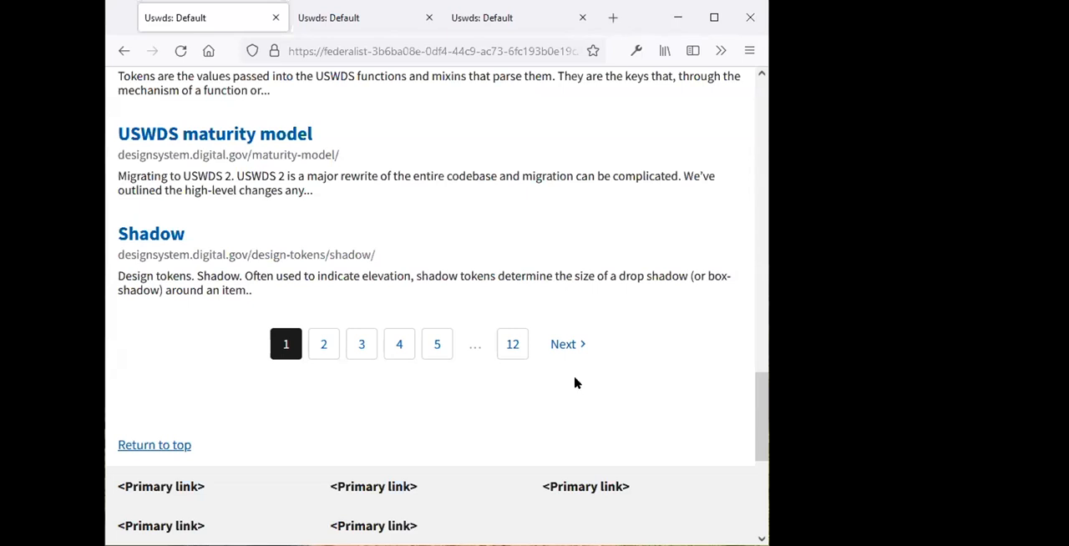
pyautogui.moveTo(761, 327)
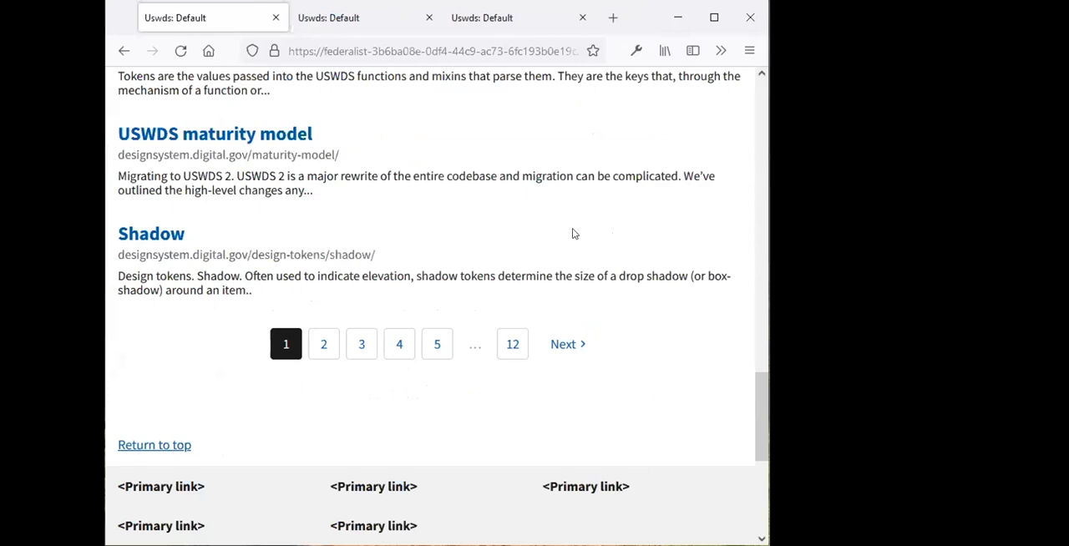
# In the three-page pagination demo tab, step from 1 of 3 to 3 of 3
pyautogui.click(355, 17)
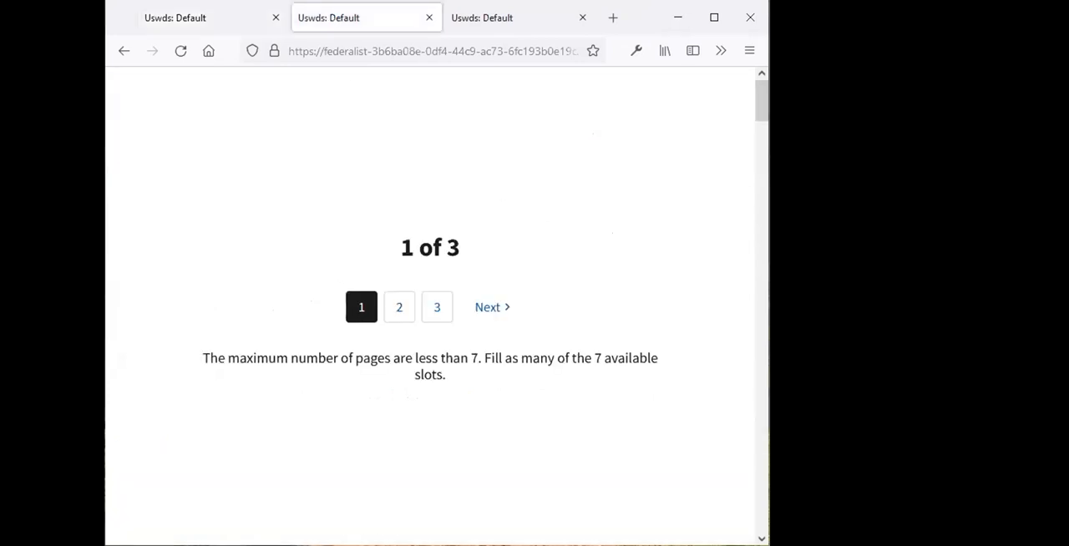
pyautogui.moveTo(503, 384)
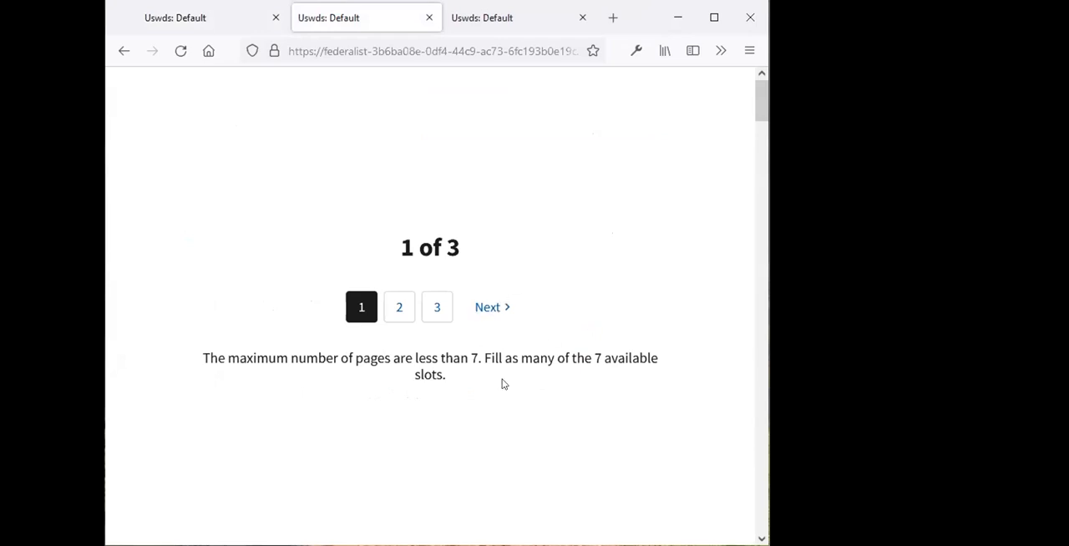
pyautogui.moveTo(574, 402)
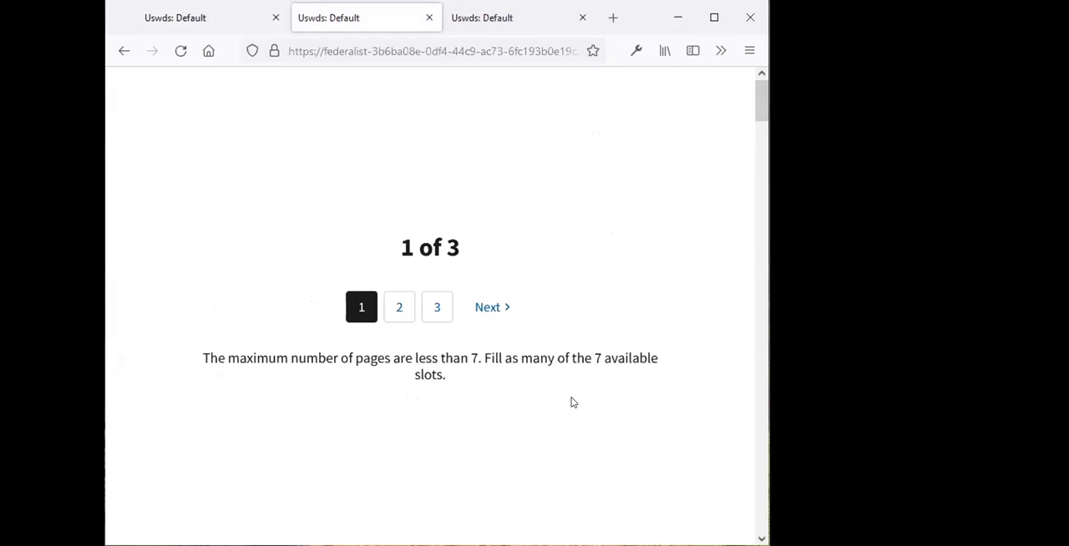
pyautogui.moveTo(638, 353)
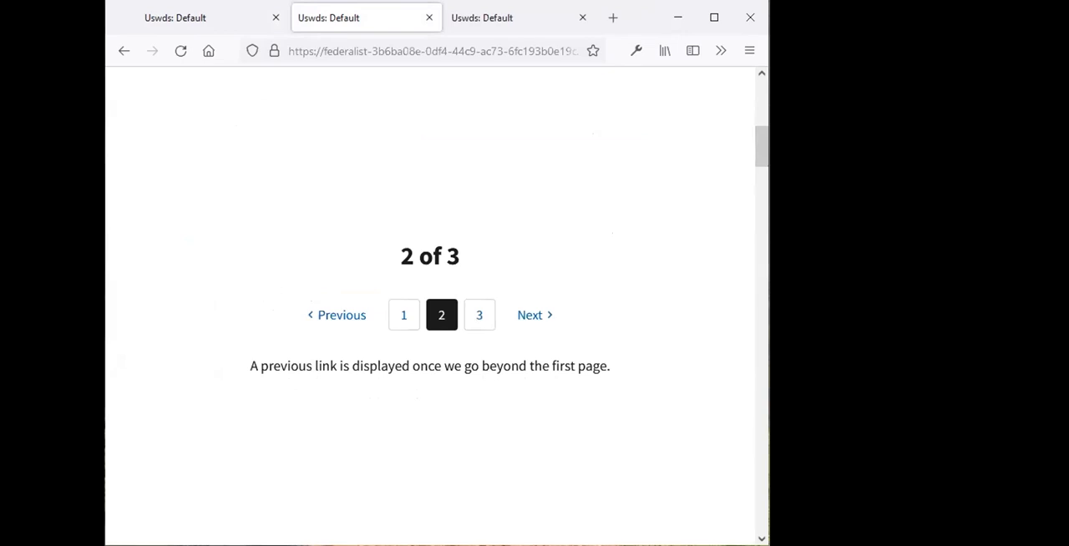
pyautogui.moveTo(441, 321)
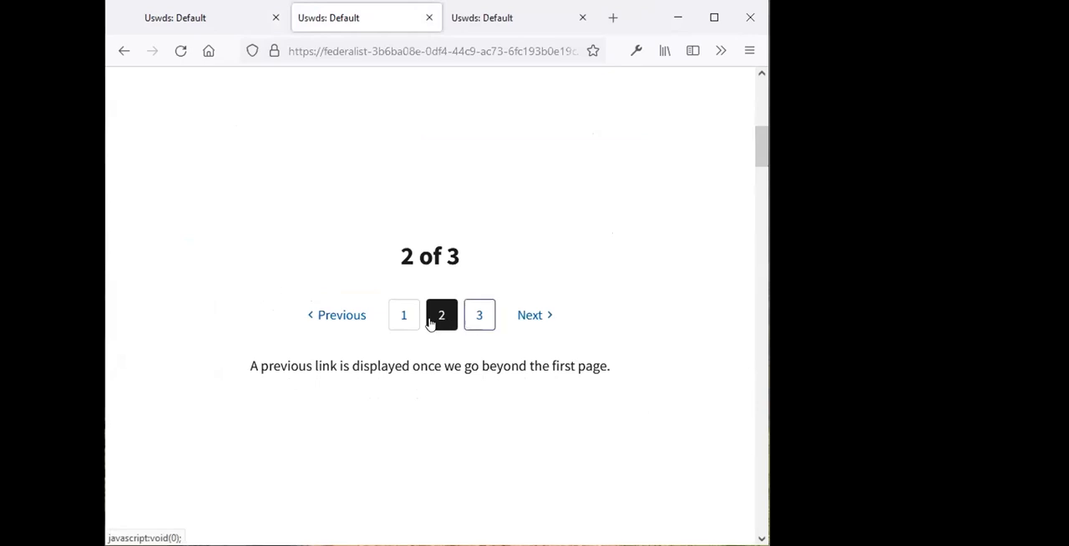
pyautogui.moveTo(530, 315)
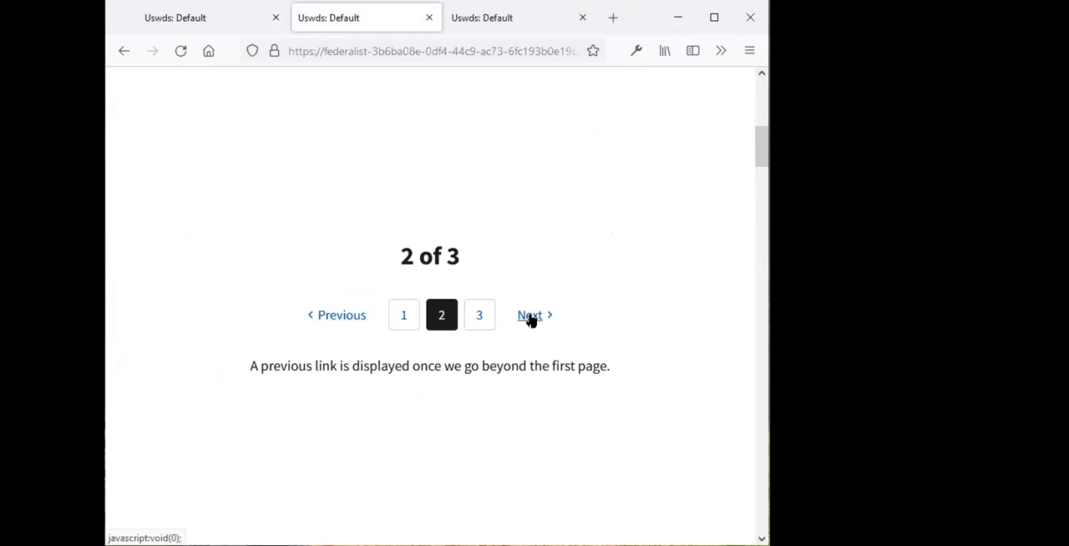
pyautogui.click(530, 315)
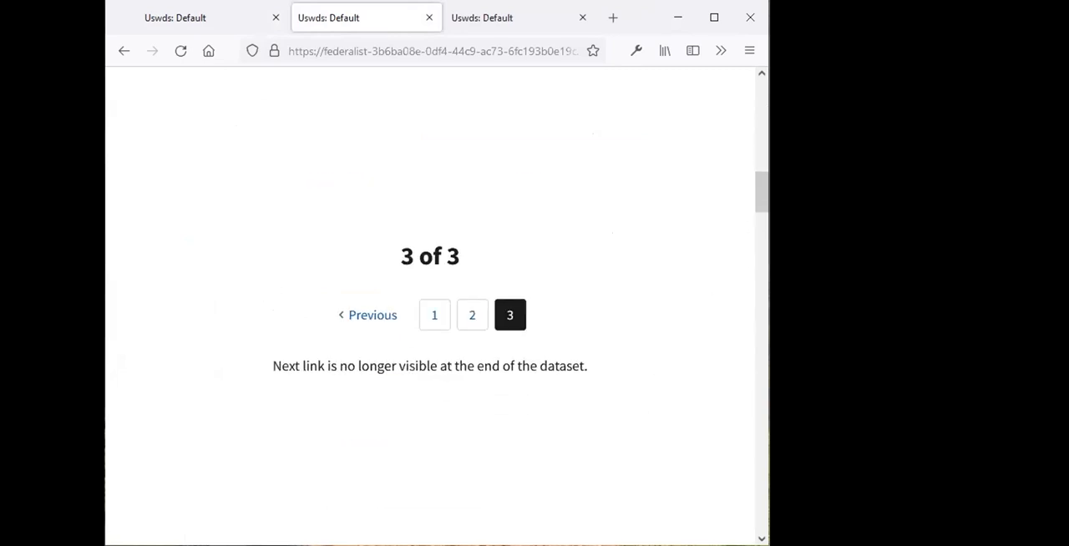
pyautogui.moveTo(572, 325)
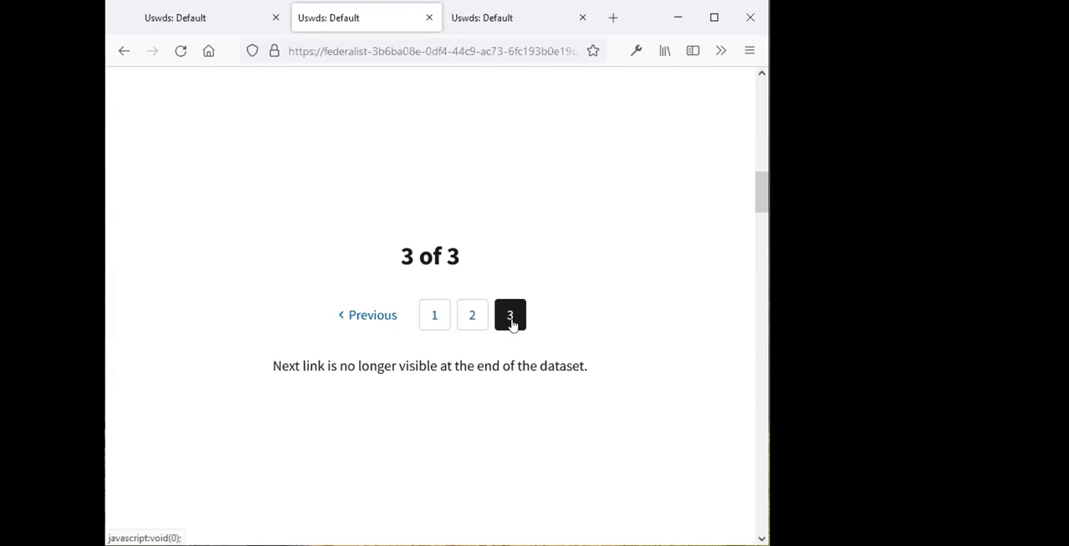
pyautogui.moveTo(511, 334)
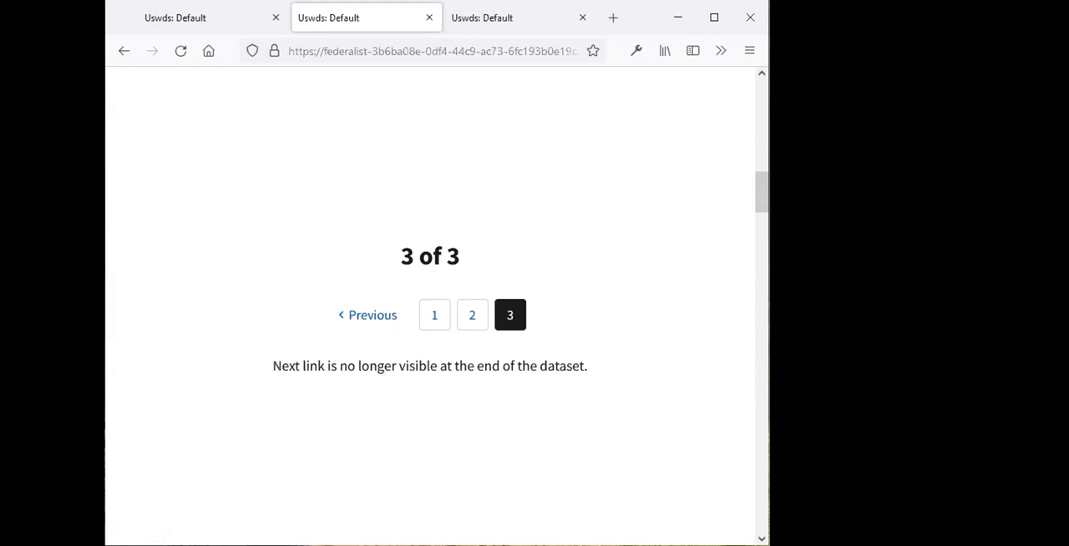
pyautogui.moveTo(766, 403)
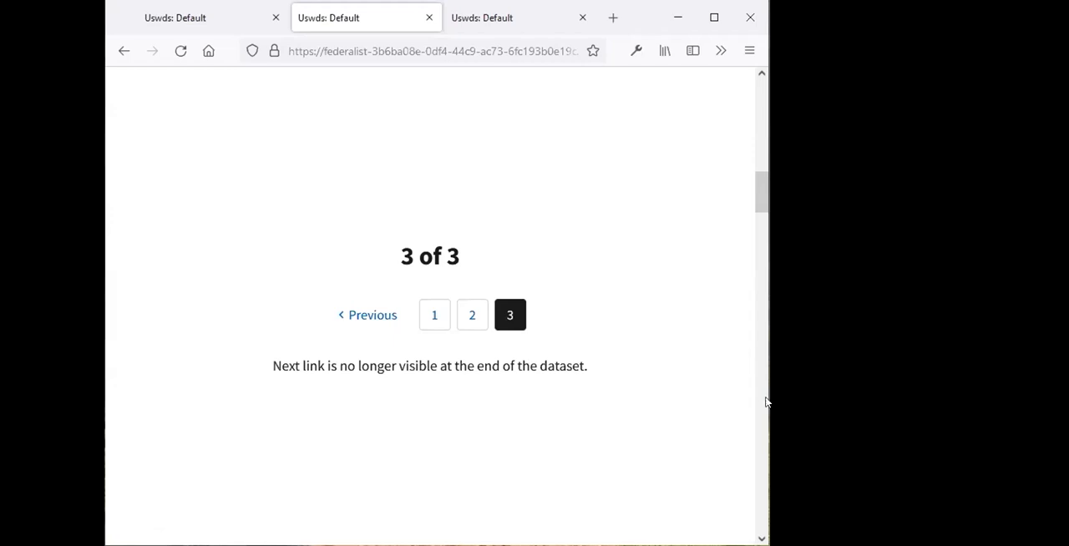
pyautogui.moveTo(636, 376)
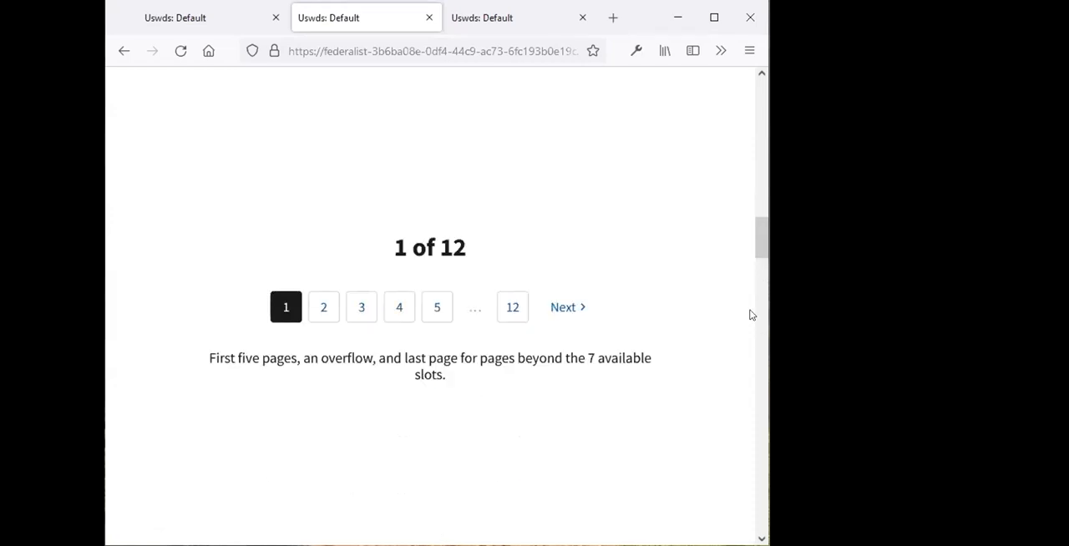
pyautogui.moveTo(730, 370)
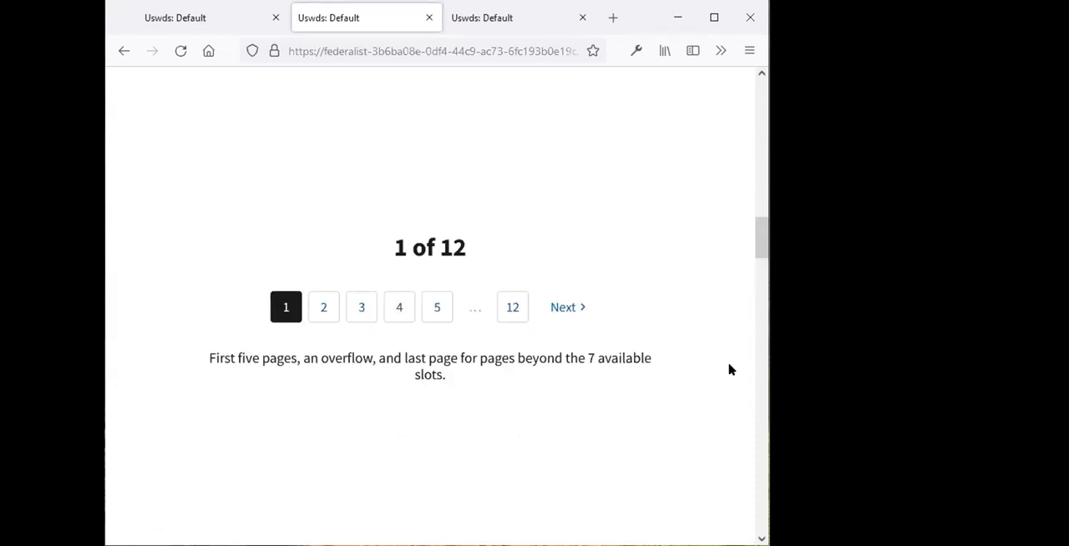
pyautogui.moveTo(591, 371)
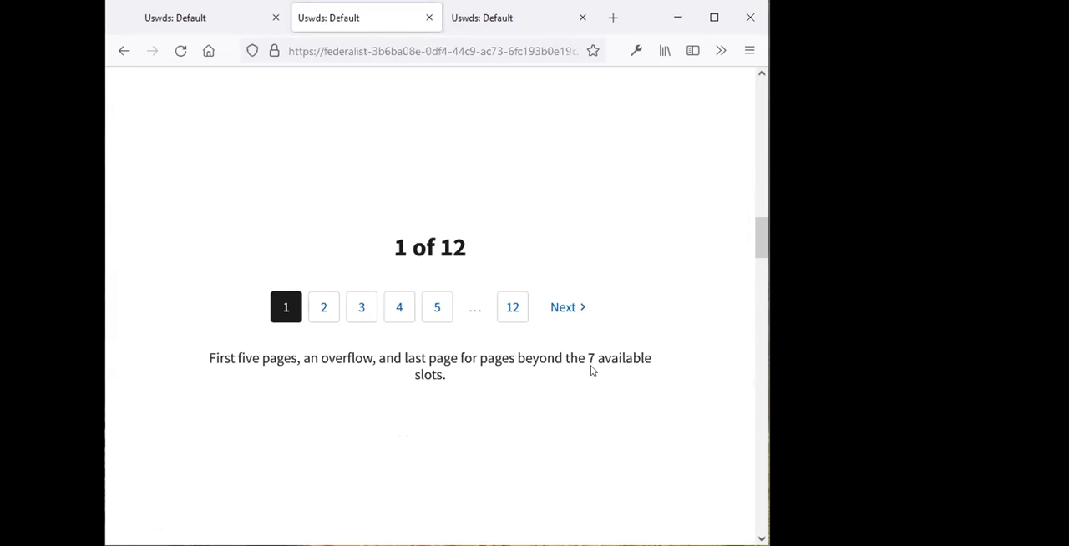
pyautogui.moveTo(471, 323)
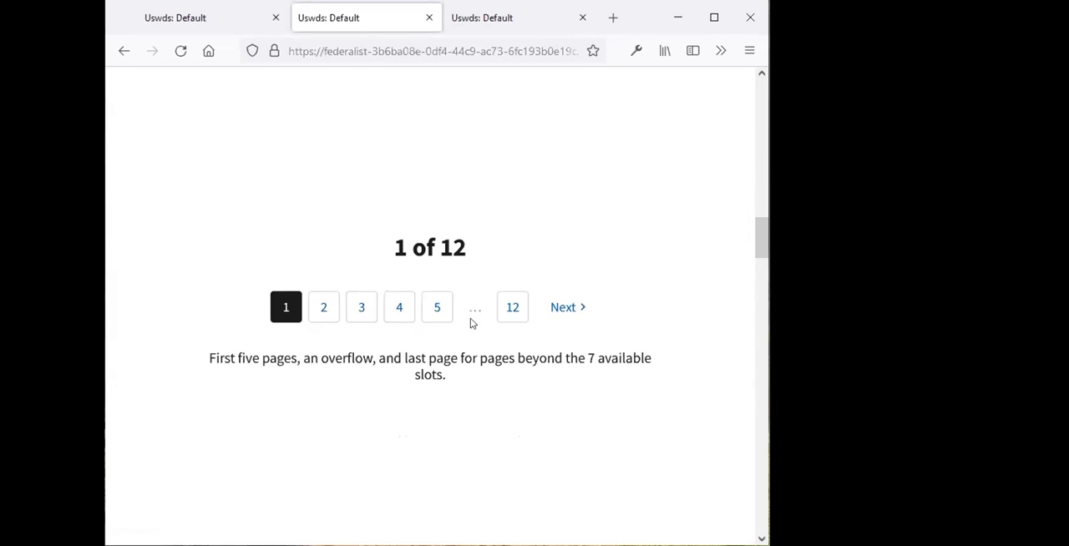
pyautogui.moveTo(501, 326)
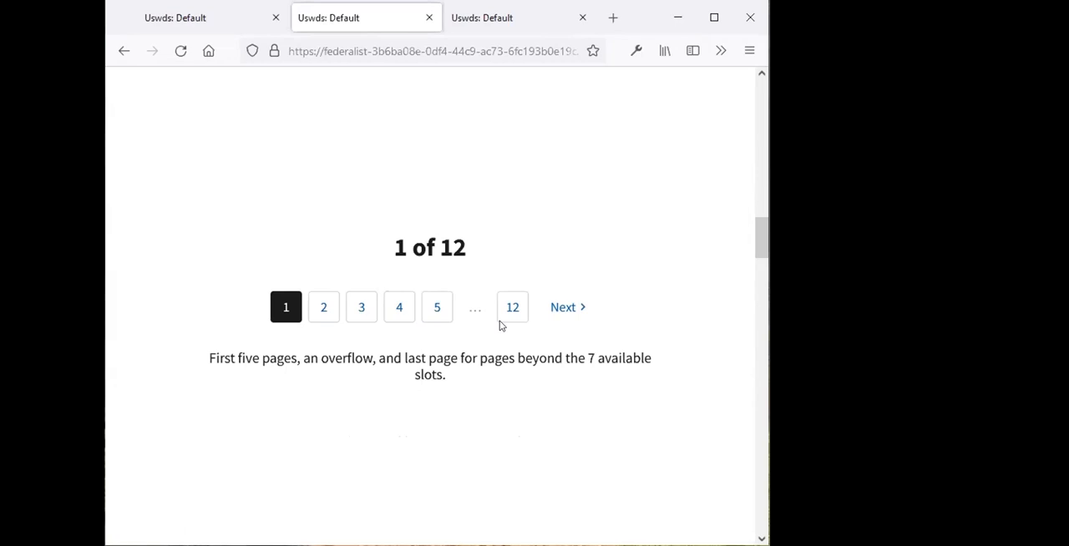
pyautogui.moveTo(512, 306)
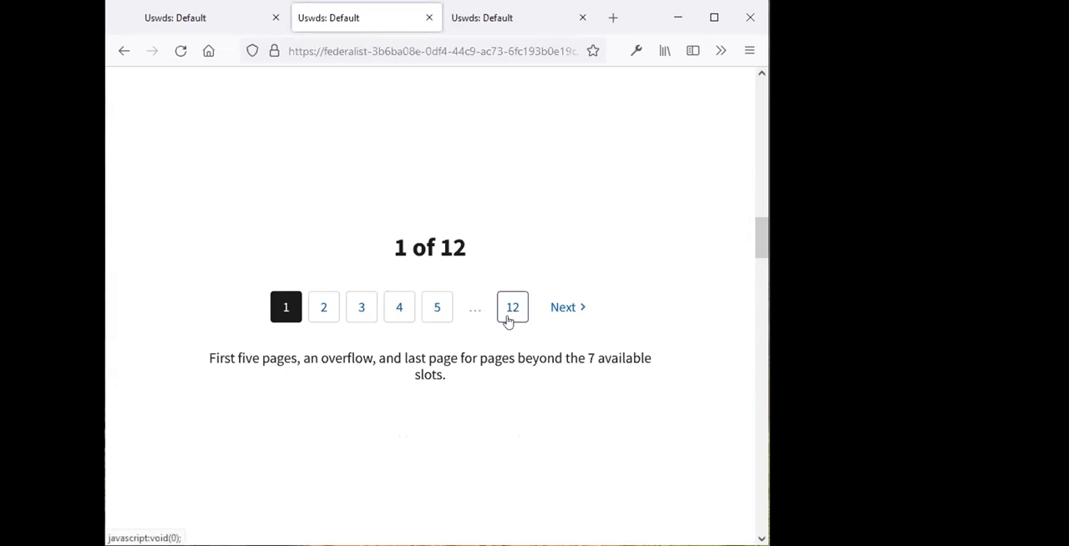
pyautogui.moveTo(559, 345)
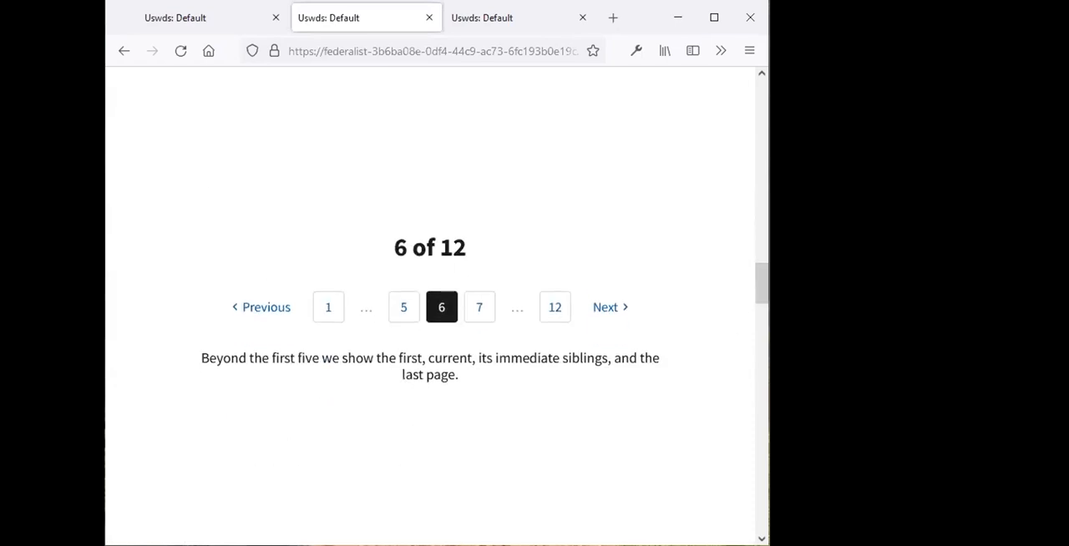
pyautogui.moveTo(328, 306)
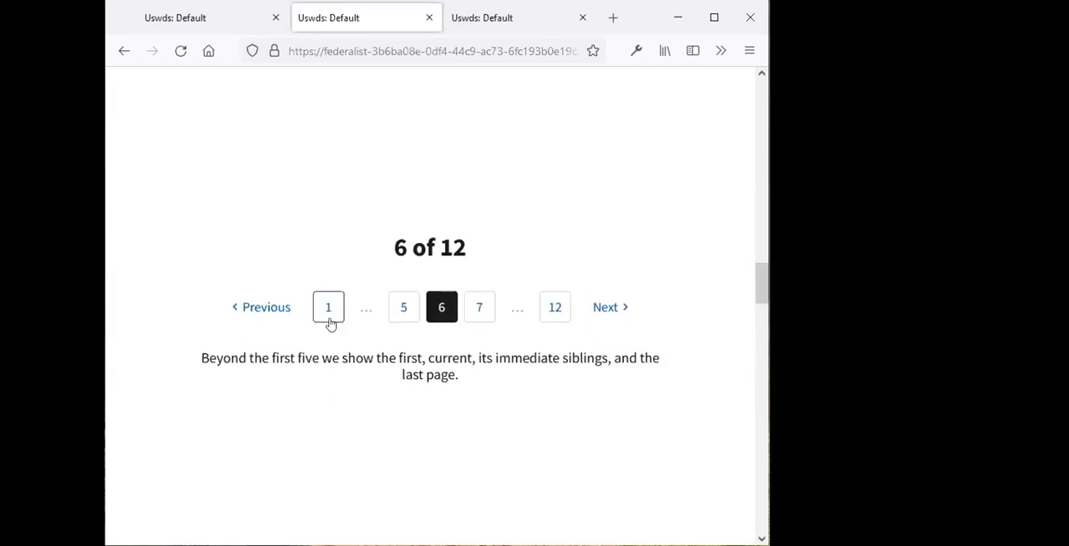
pyautogui.moveTo(357, 324)
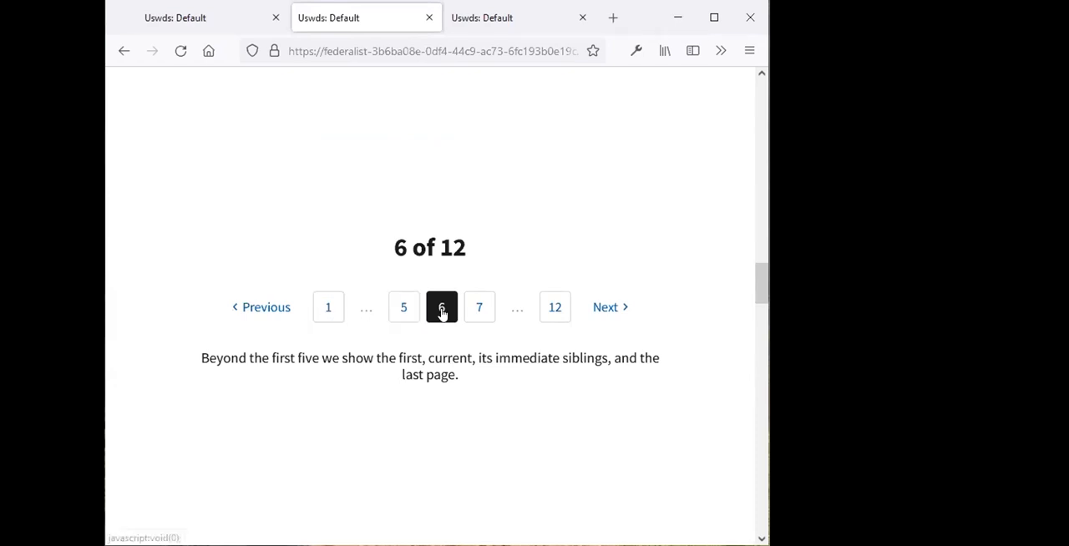
pyautogui.moveTo(498, 325)
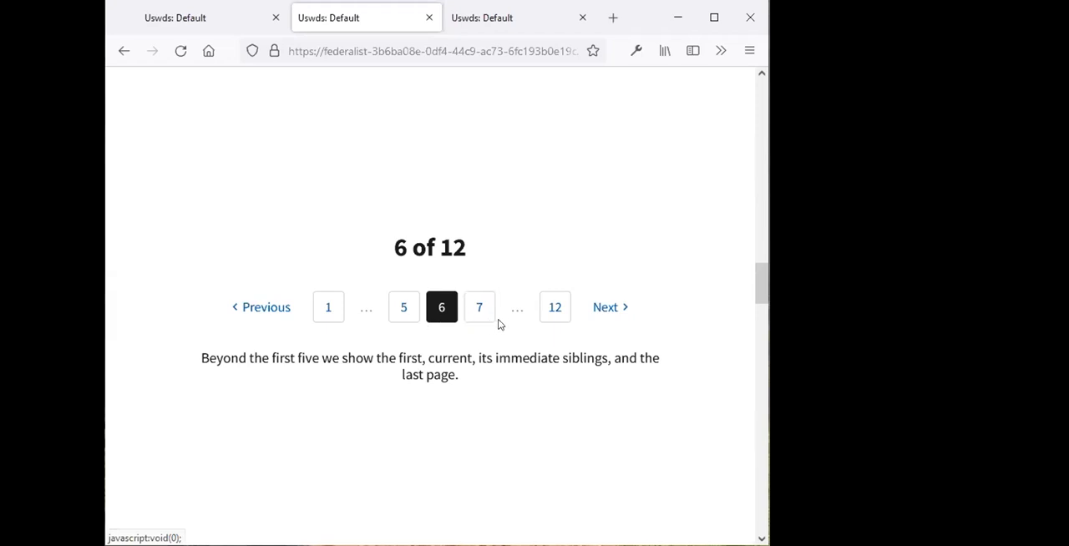
pyautogui.moveTo(554, 308)
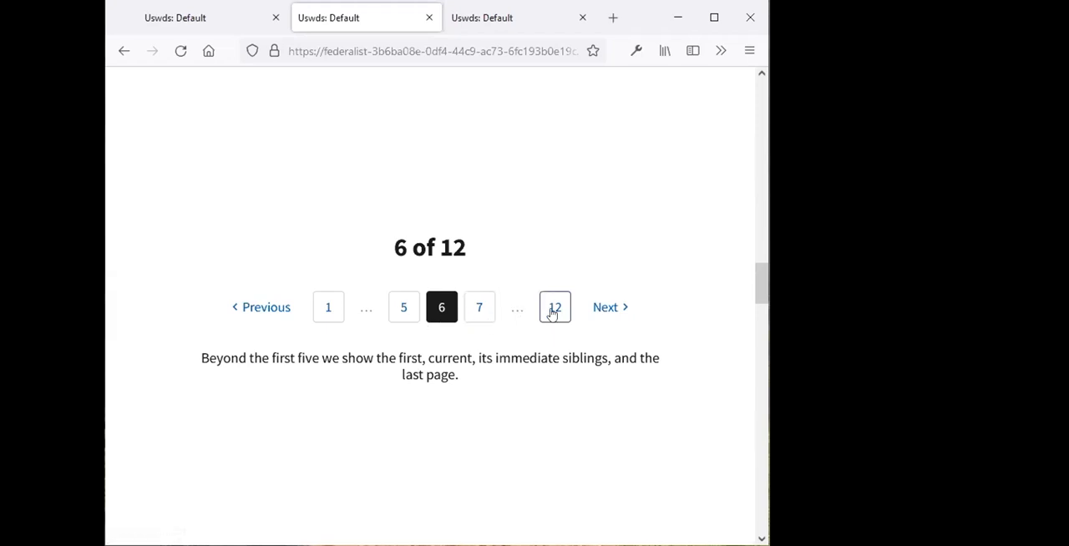
pyautogui.moveTo(555, 320)
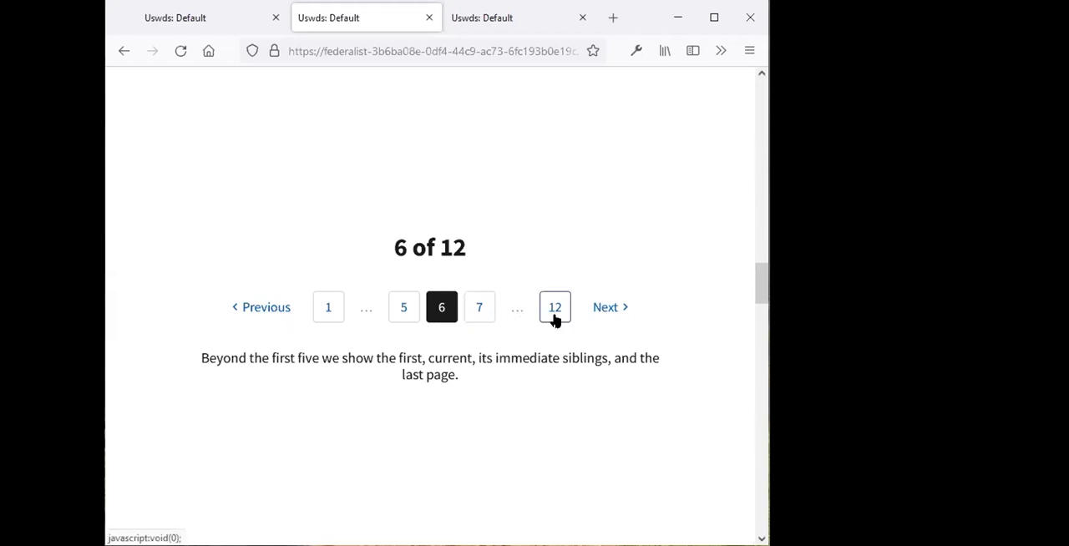
# Scroll up to view the 11 of 12 pagination example
pyautogui.scroll(3)
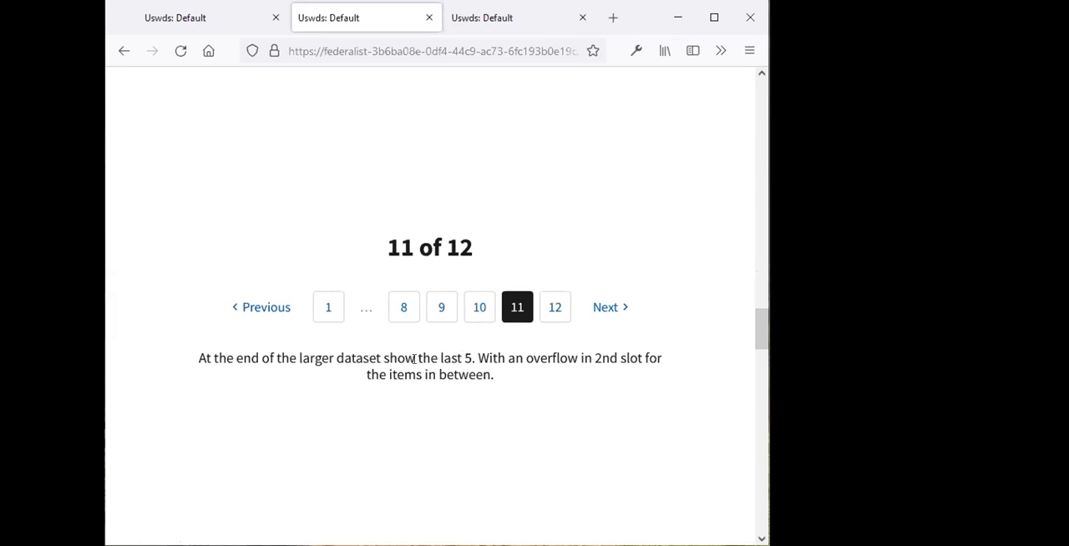
pyautogui.moveTo(404, 307)
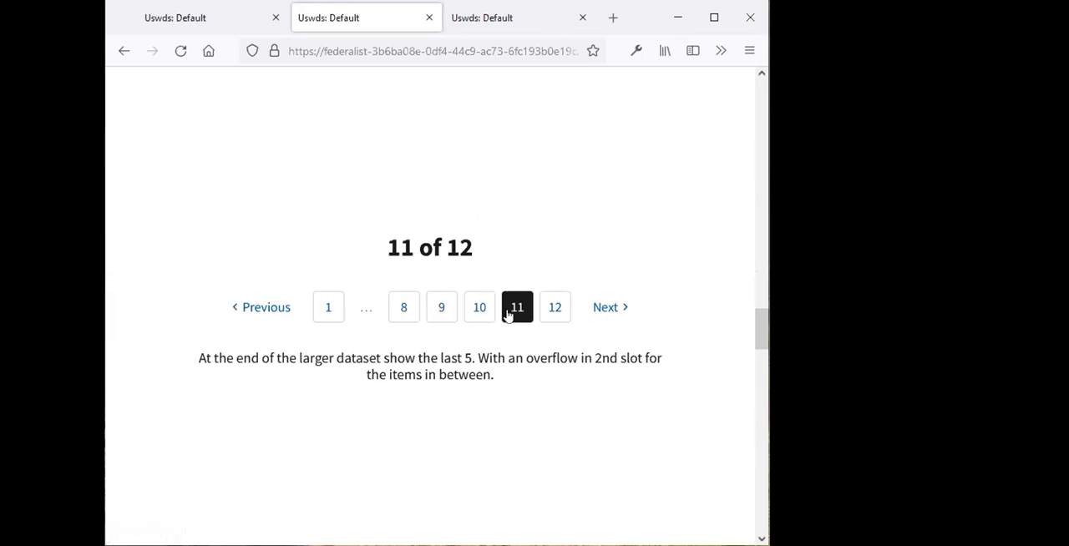
pyautogui.moveTo(706, 360)
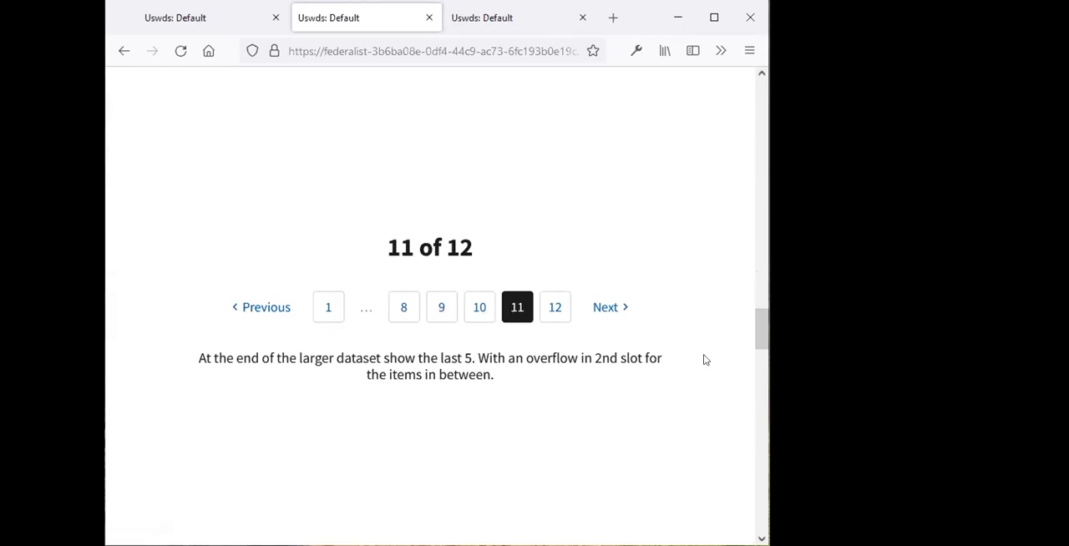
pyautogui.moveTo(760, 363)
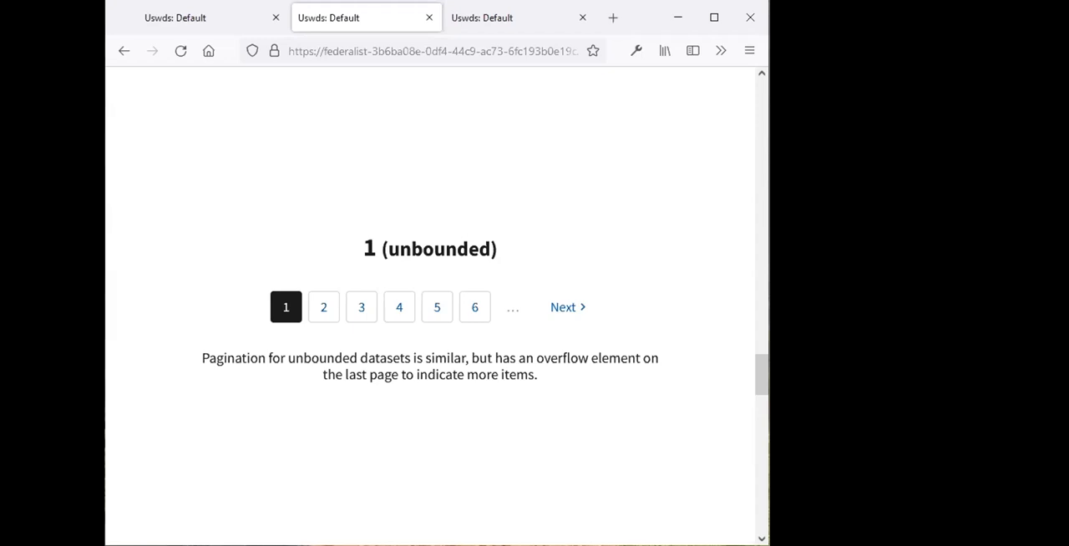
pyautogui.moveTo(514, 311)
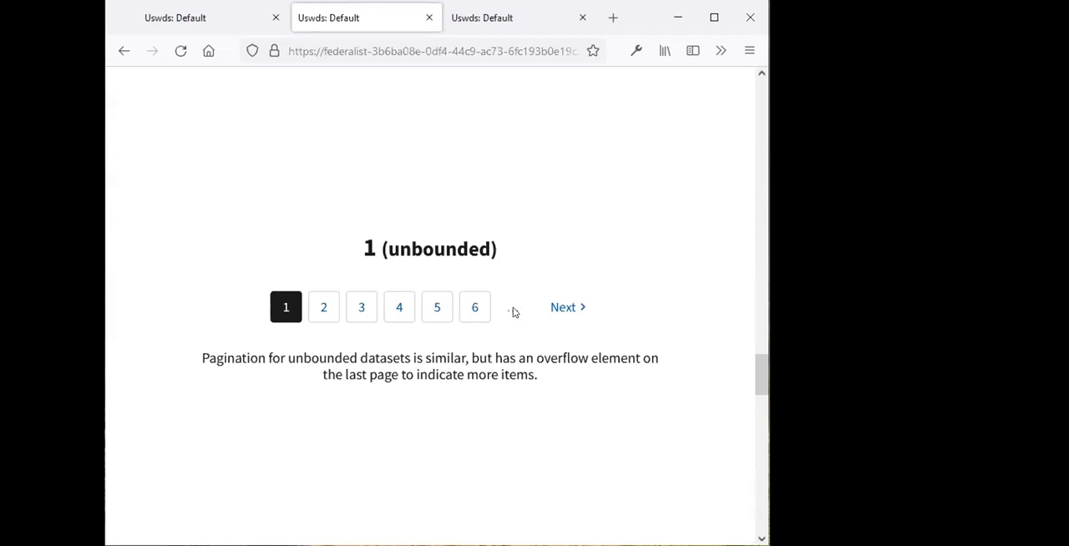
pyautogui.moveTo(593, 364)
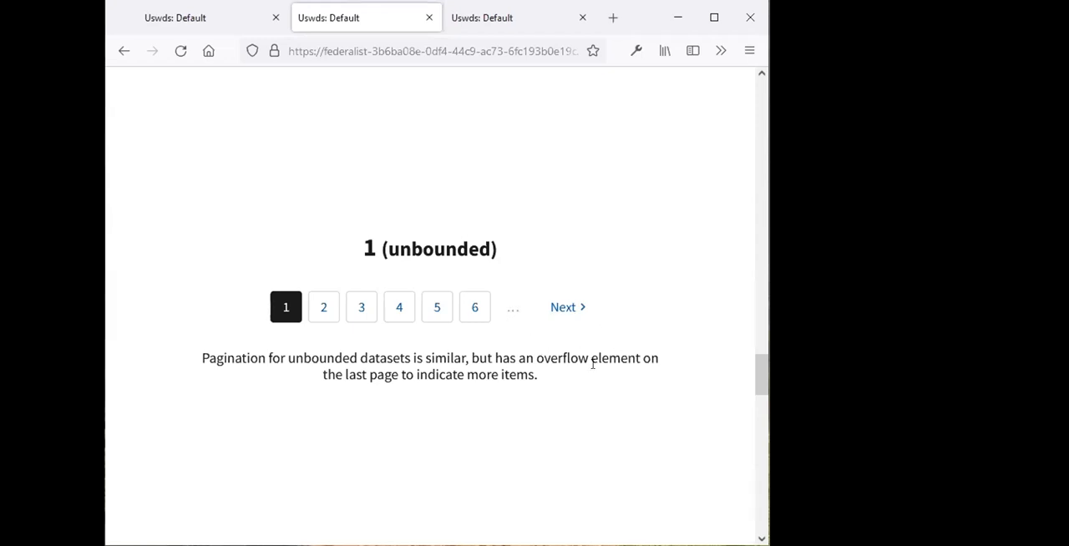
# Advance the unbounded pagination demo to page 6, showing pages 5–8 with overflows
pyautogui.click(563, 307)
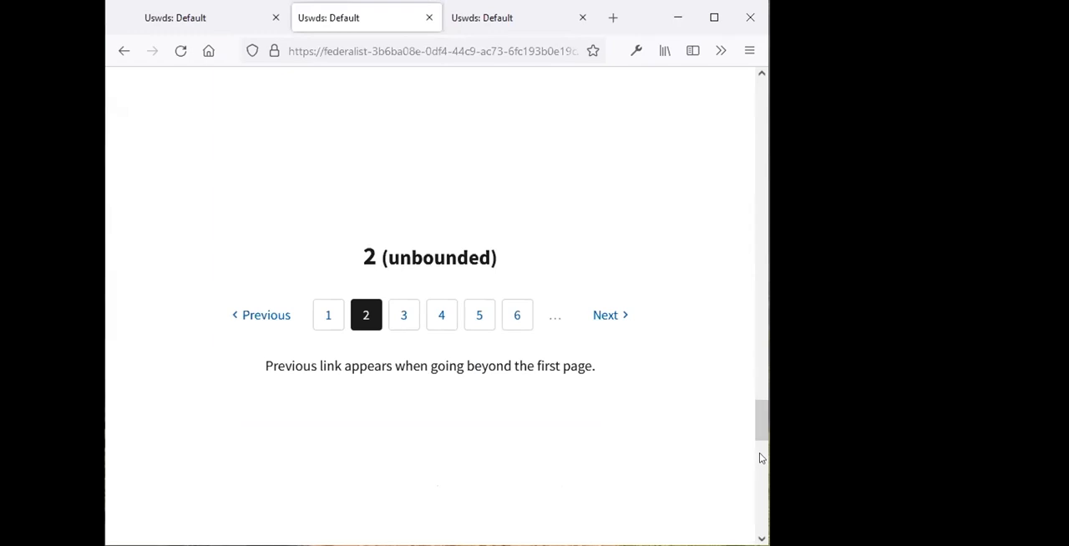
pyautogui.click(517, 315)
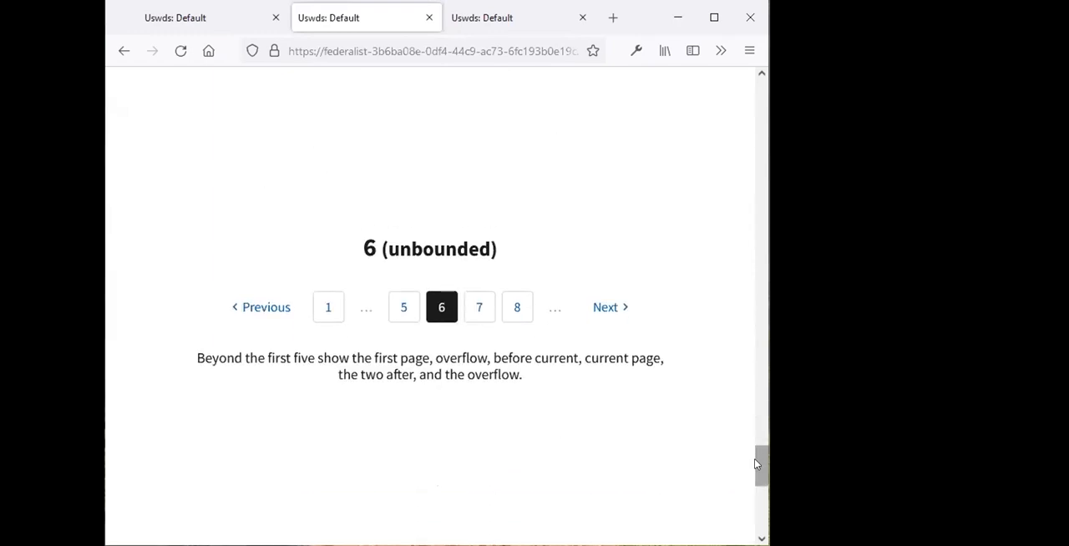